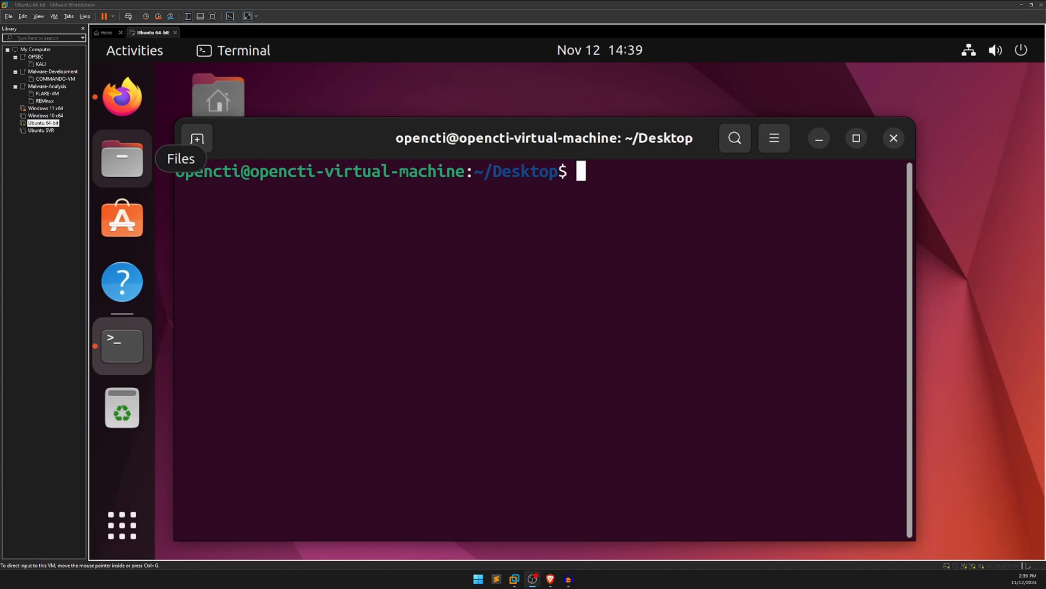
mouse_move(233, 351)
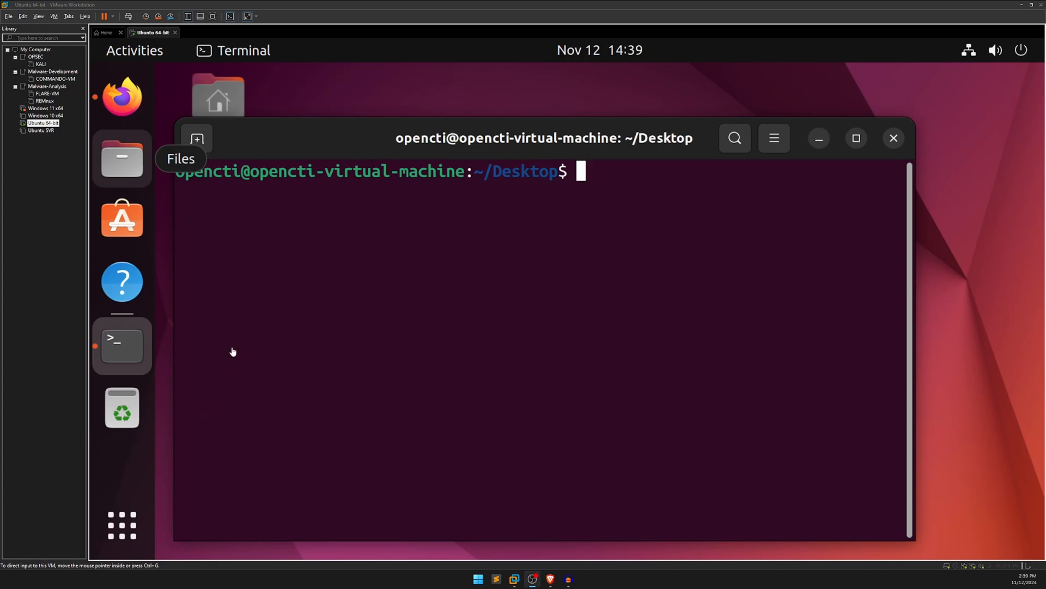
Switch from Terminal to the Firefox window showing the SANS SIFT Workstation page
left_click(122, 97)
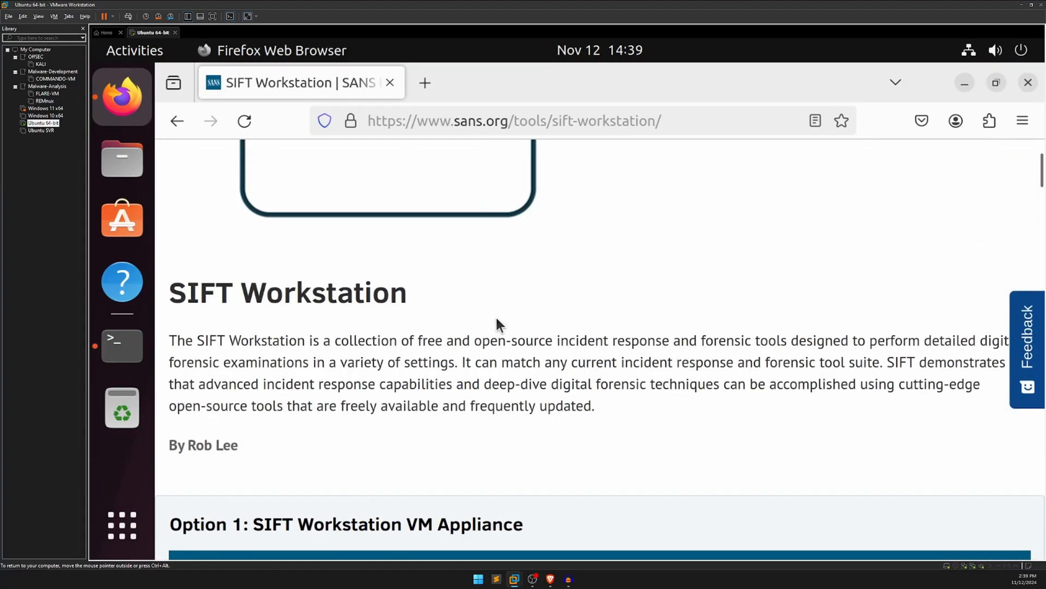
Scroll the SIFT page past Option 1 to the Option 2A native Ubuntu instructions
scroll("down", 3)
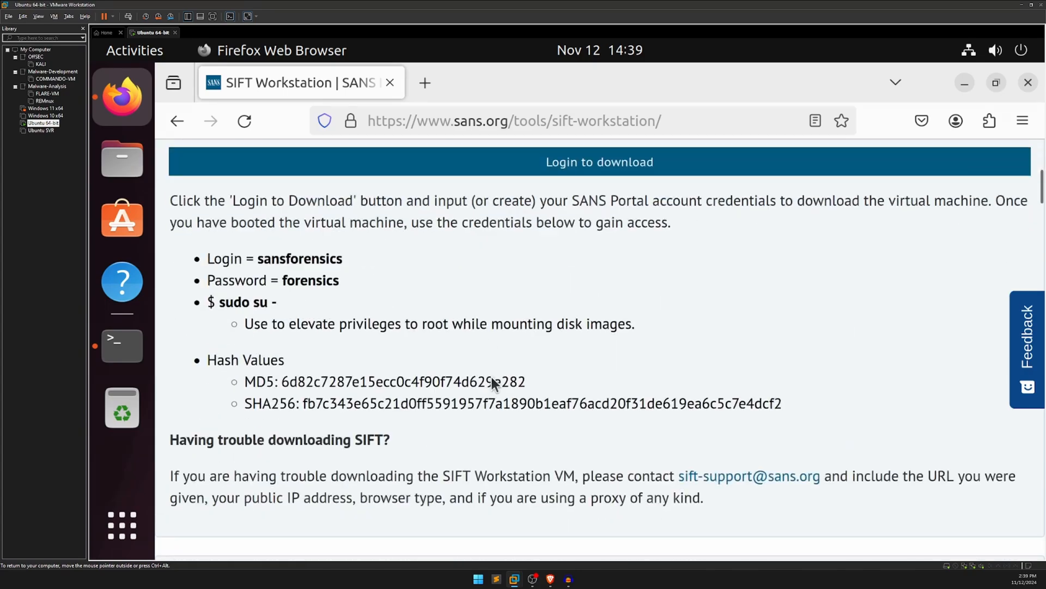
scroll("up", 3)
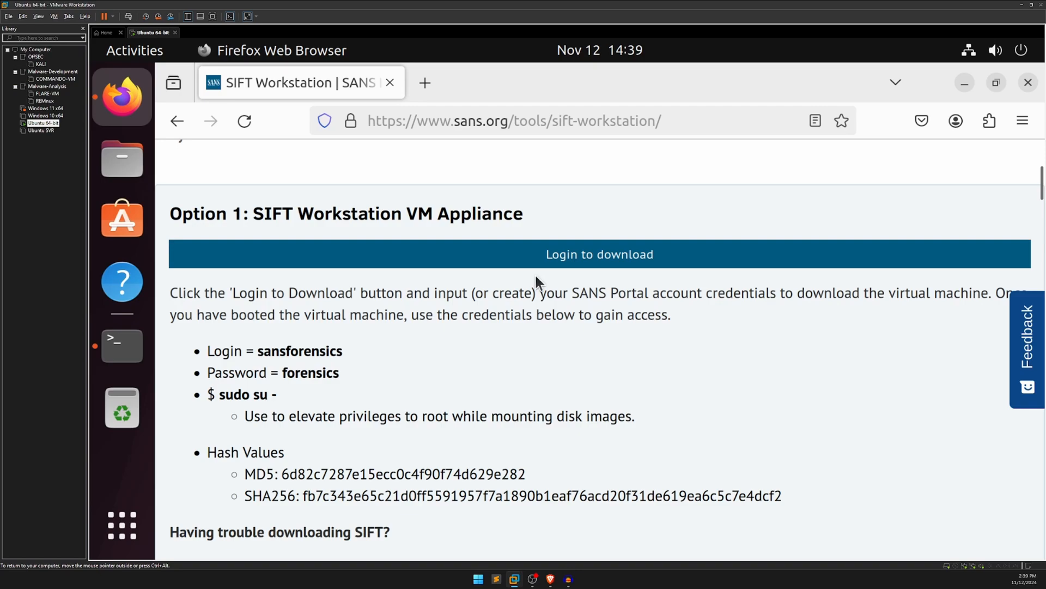
mouse_move(551, 265)
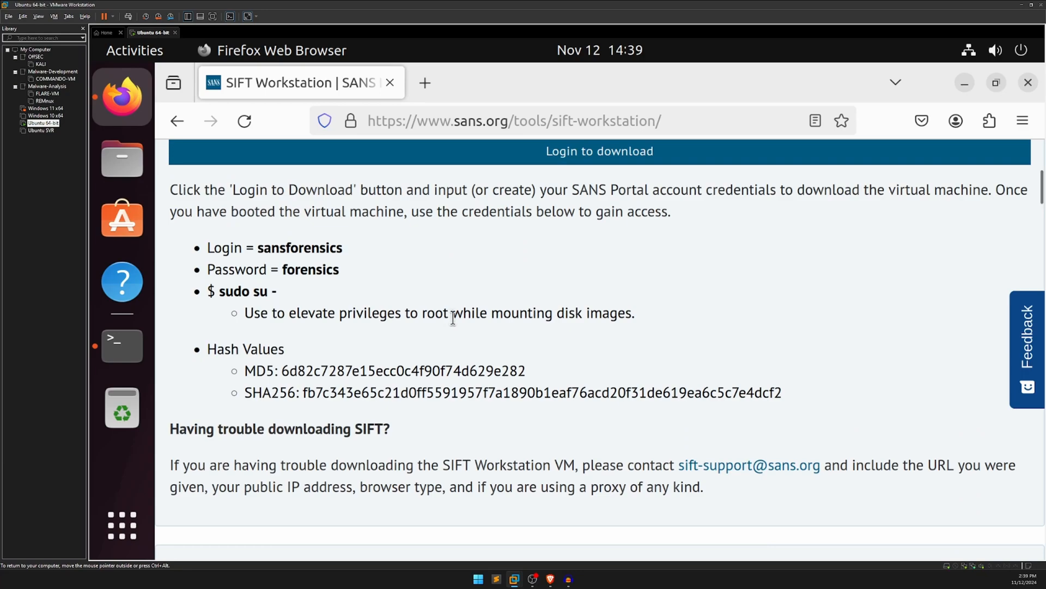
scroll("down", 3)
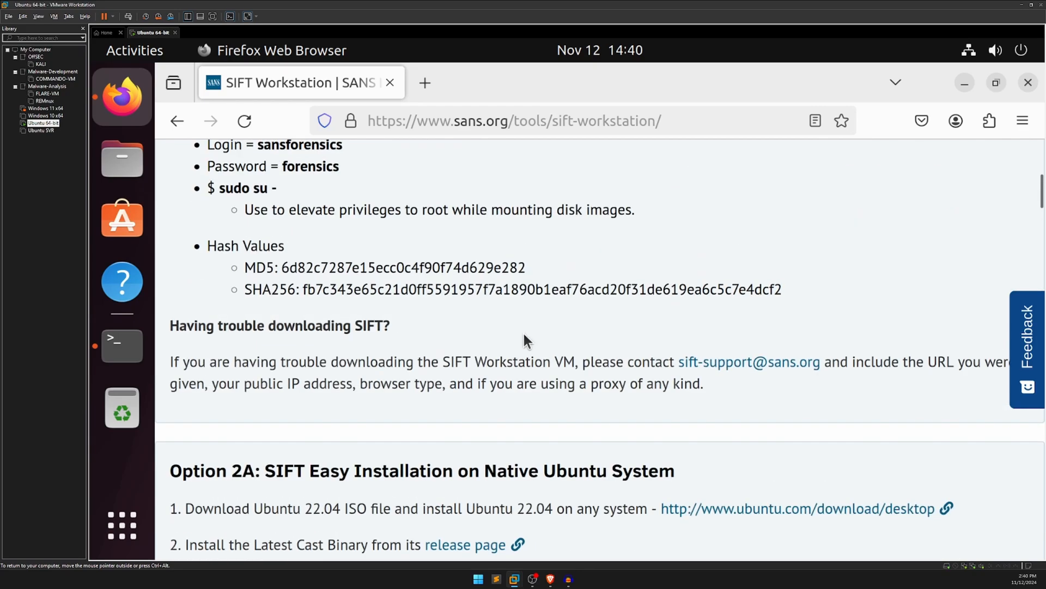
scroll("down", 3)
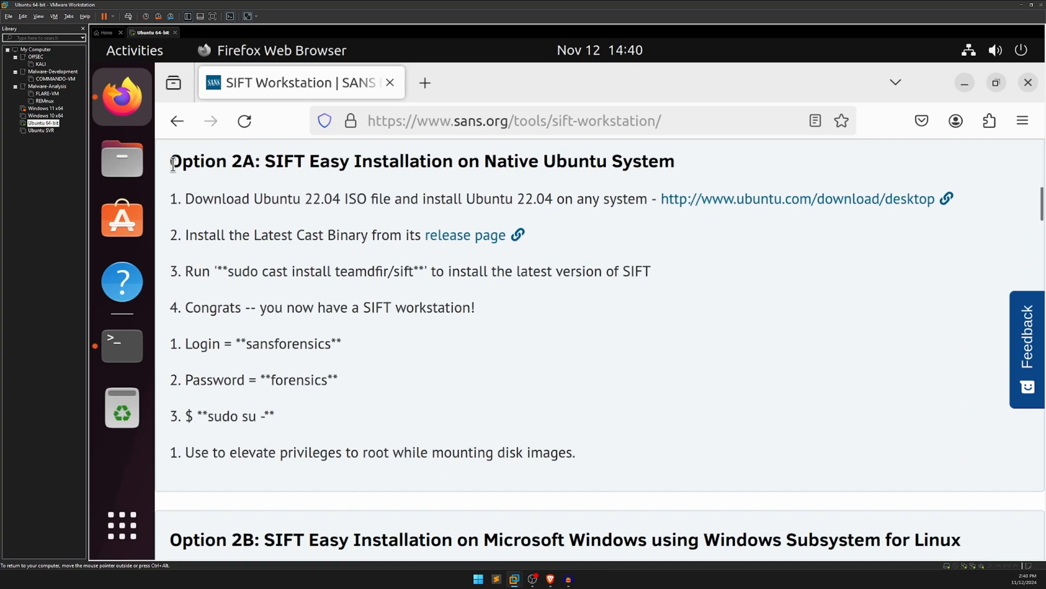
double_click(207, 161)
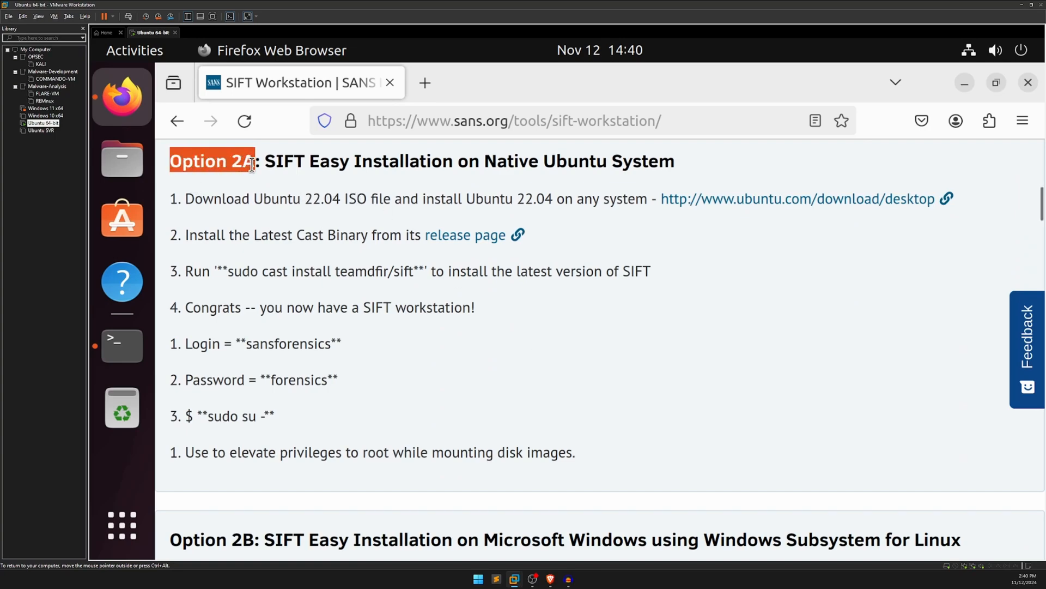
mouse_move(299, 274)
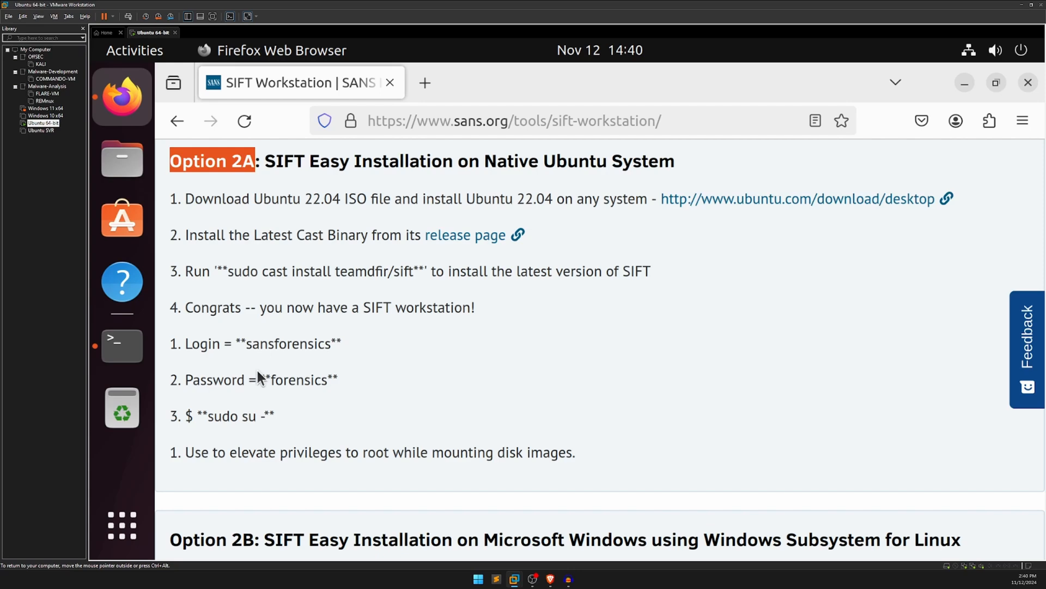
left_click(121, 344)
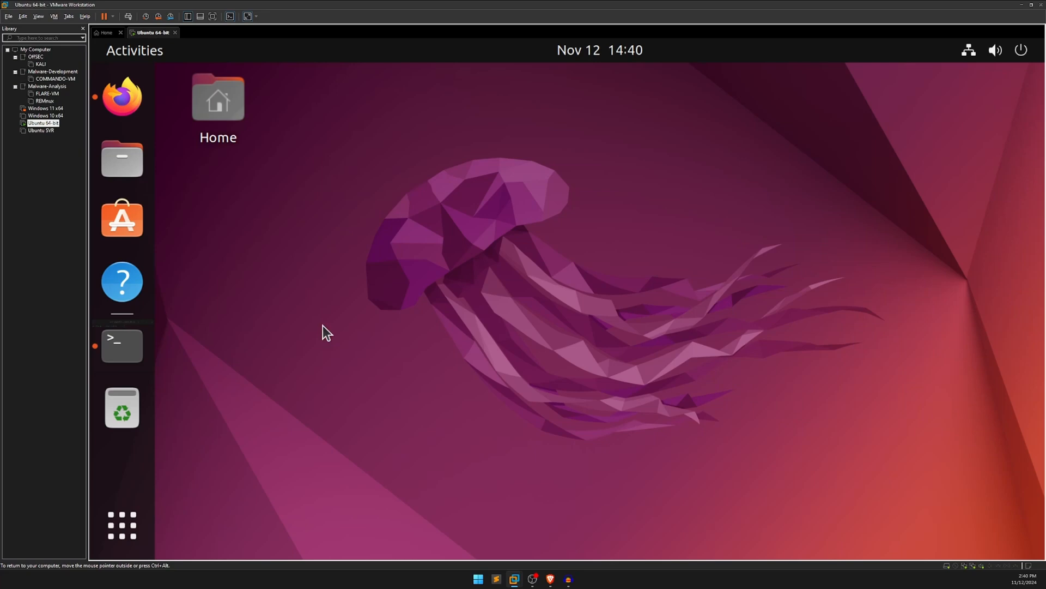
left_click(122, 346)
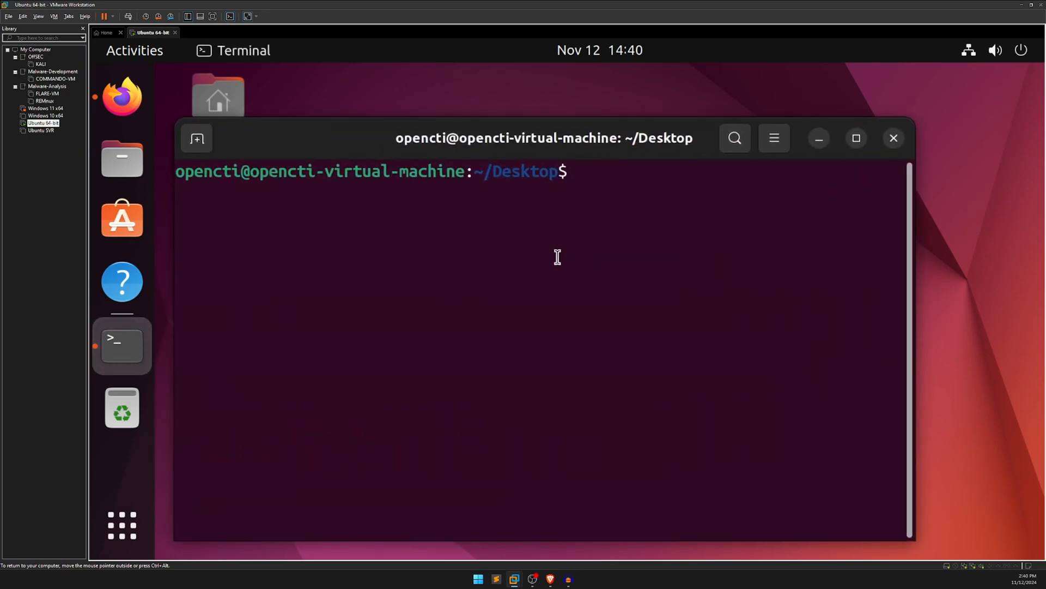
left_click(122, 97)
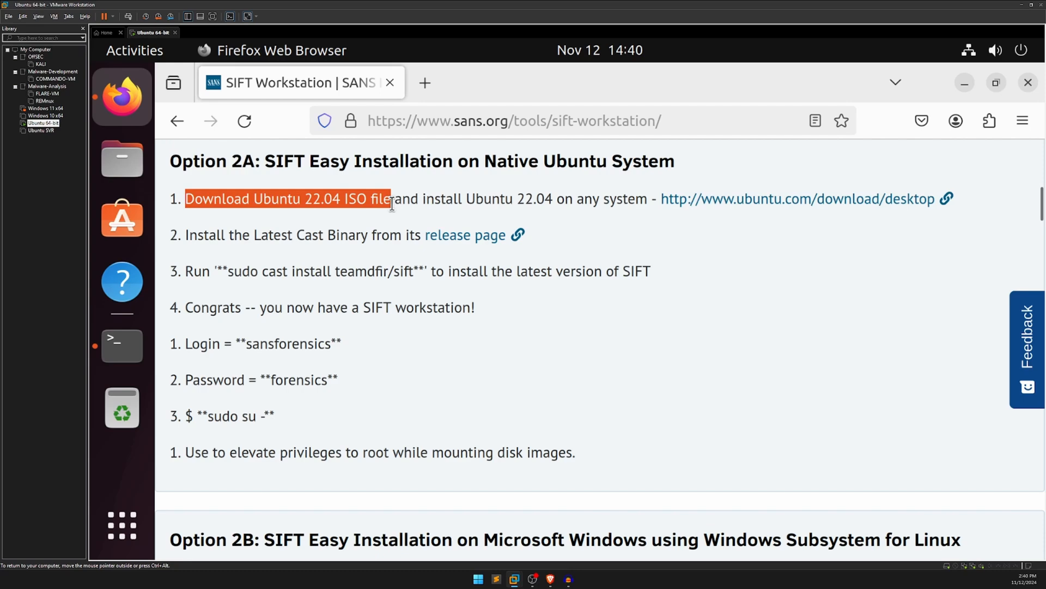
mouse_move(503, 207)
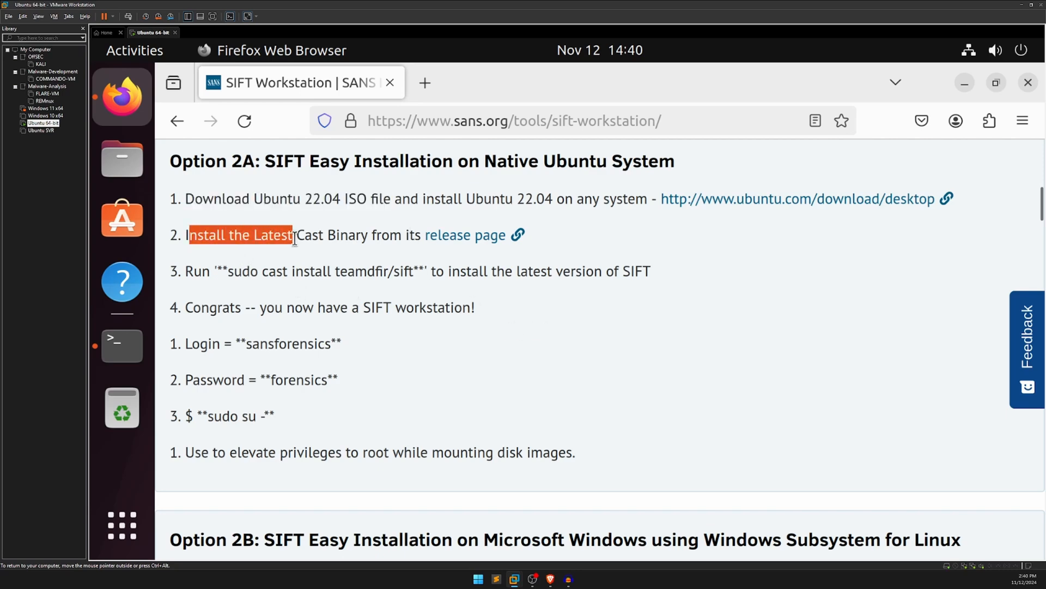
left_click(384, 235)
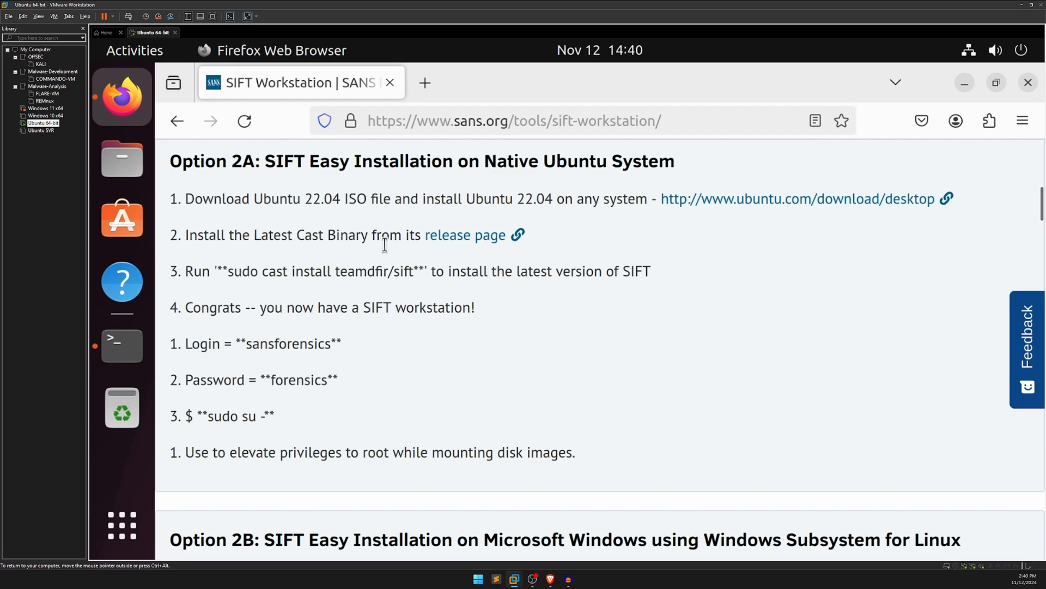
Open the cast release page in a new tab and download cast-v0.15.2-linux-amd64.deb
right_click(464, 235)
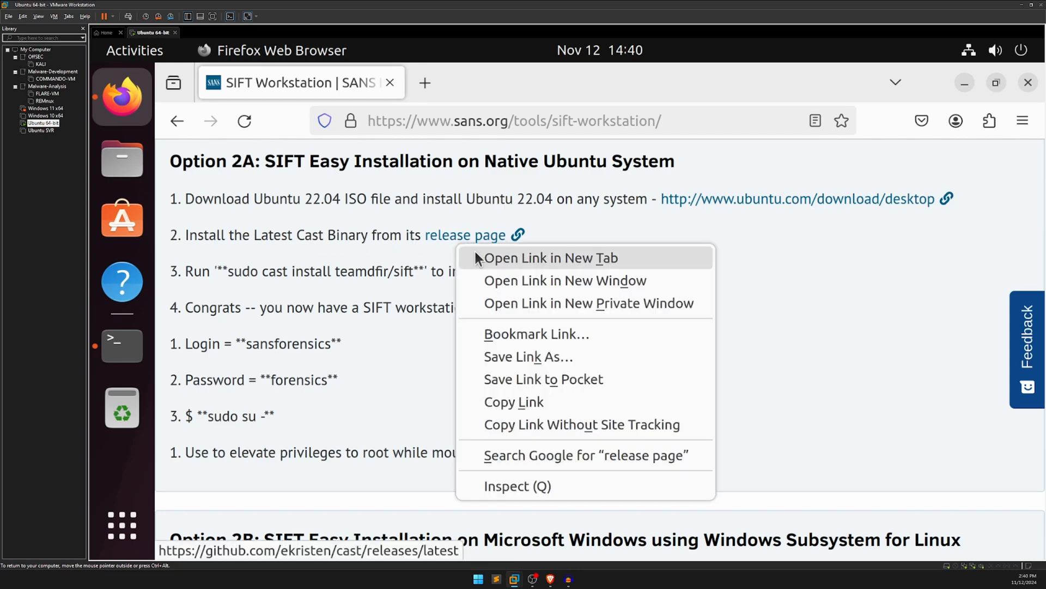
left_click(550, 258)
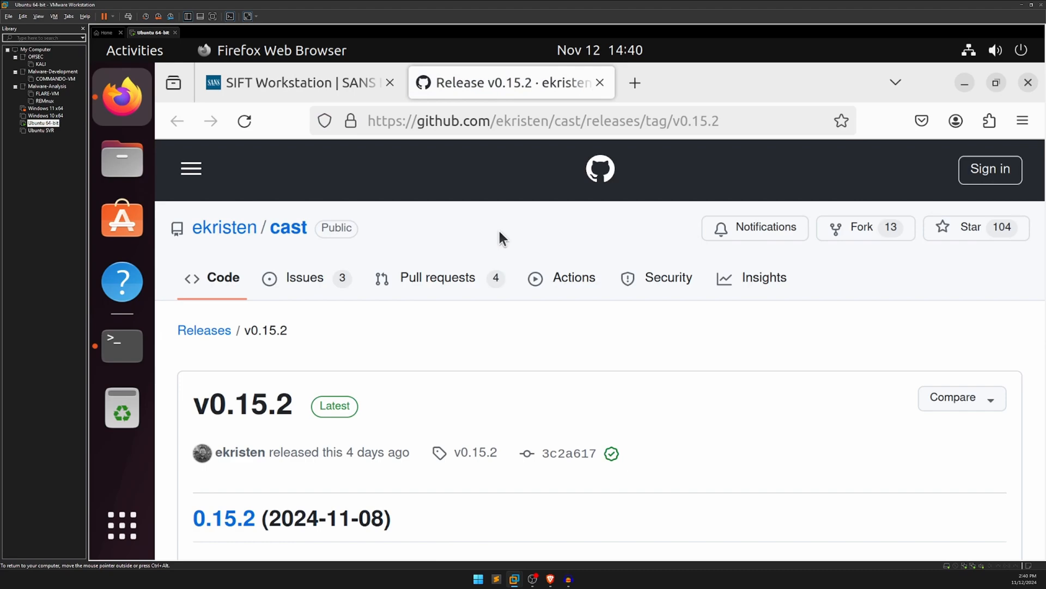
scroll("down", 3)
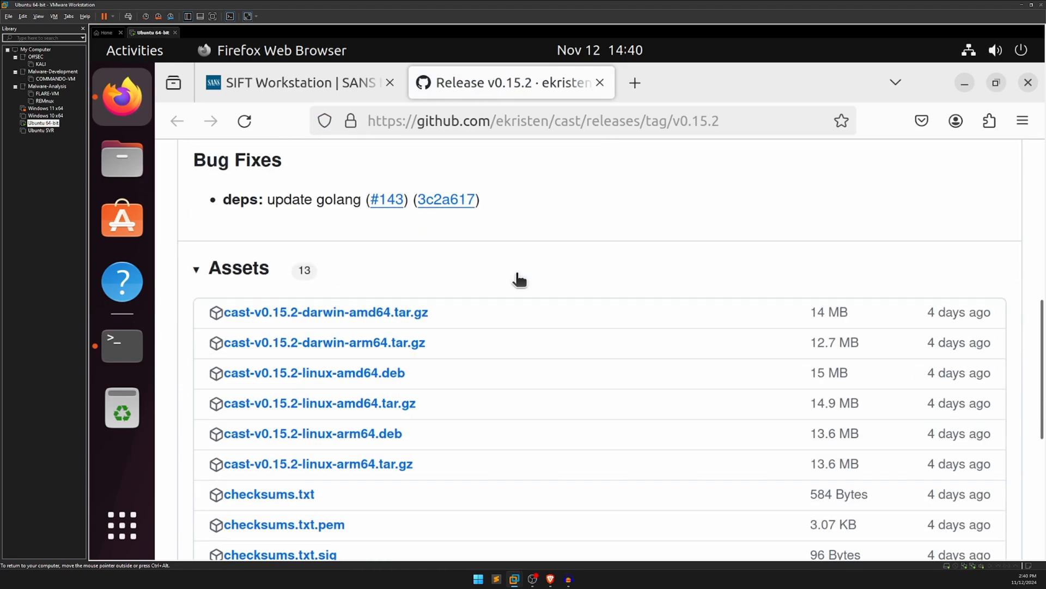
mouse_move(514, 286)
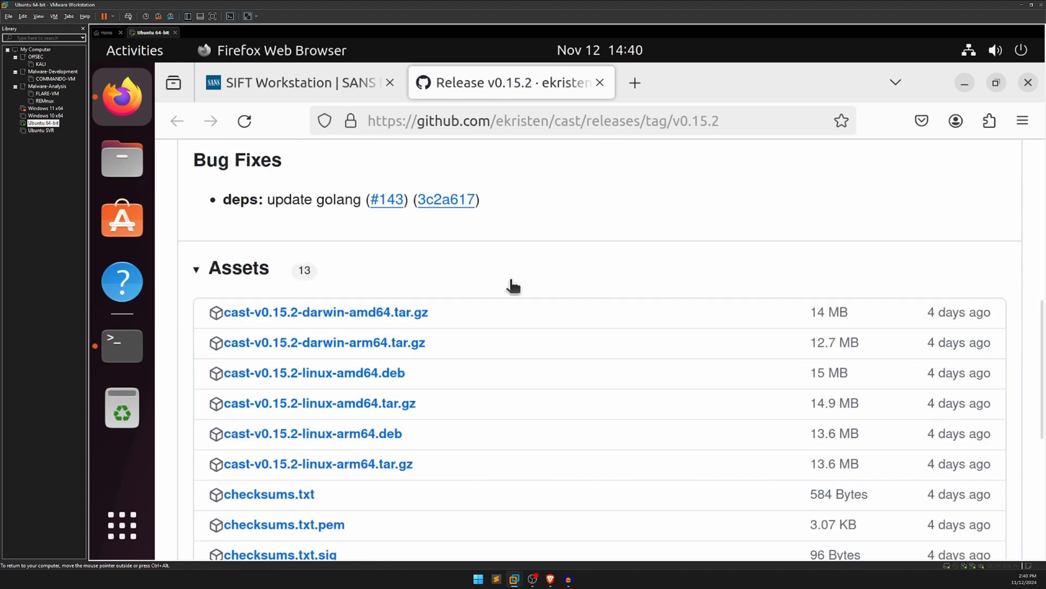
scroll("down", 3)
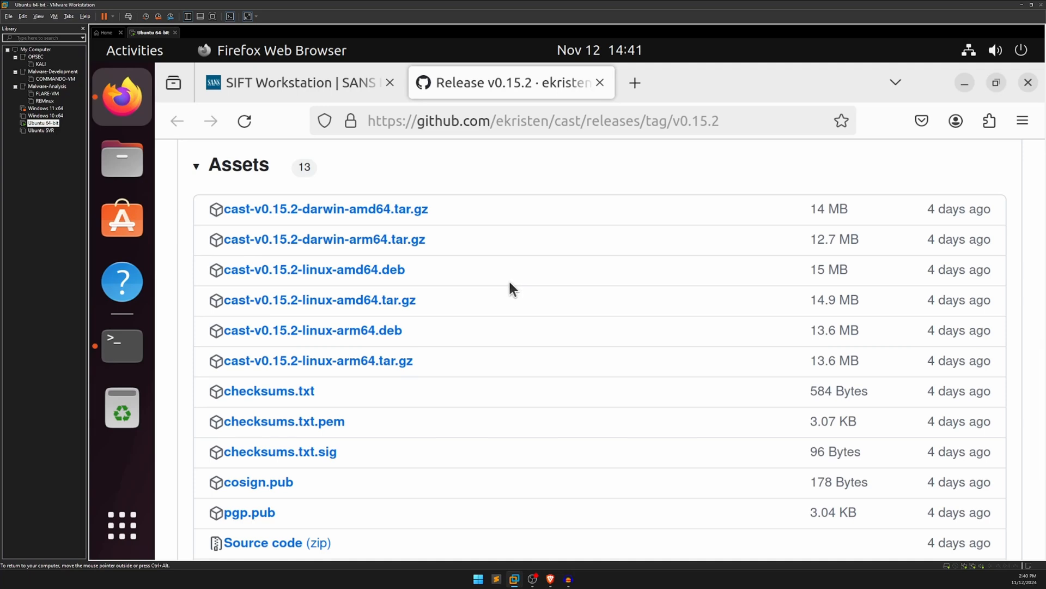
mouse_move(313, 331)
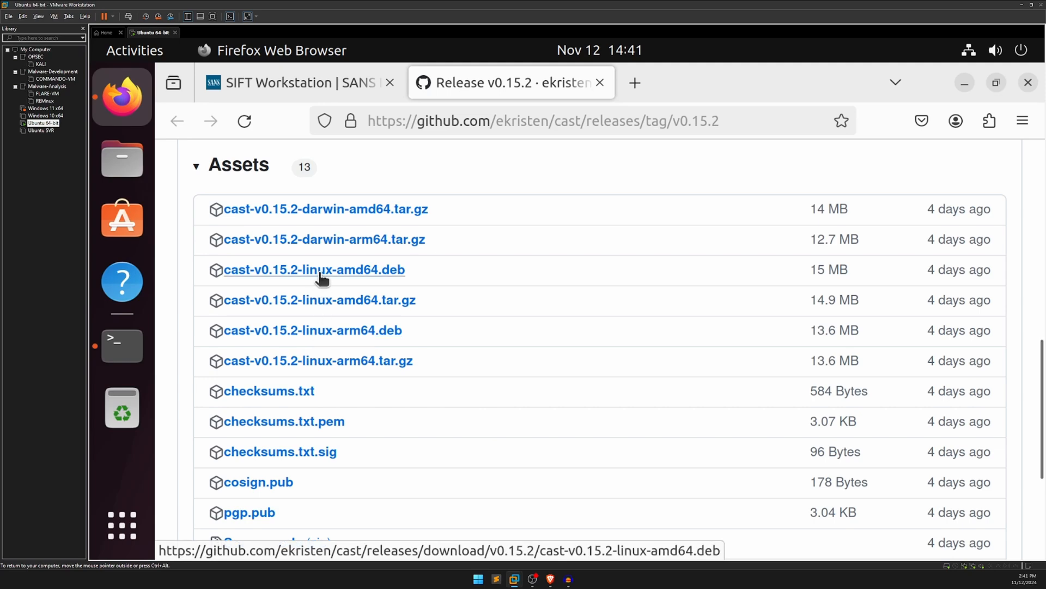
mouse_move(942, 269)
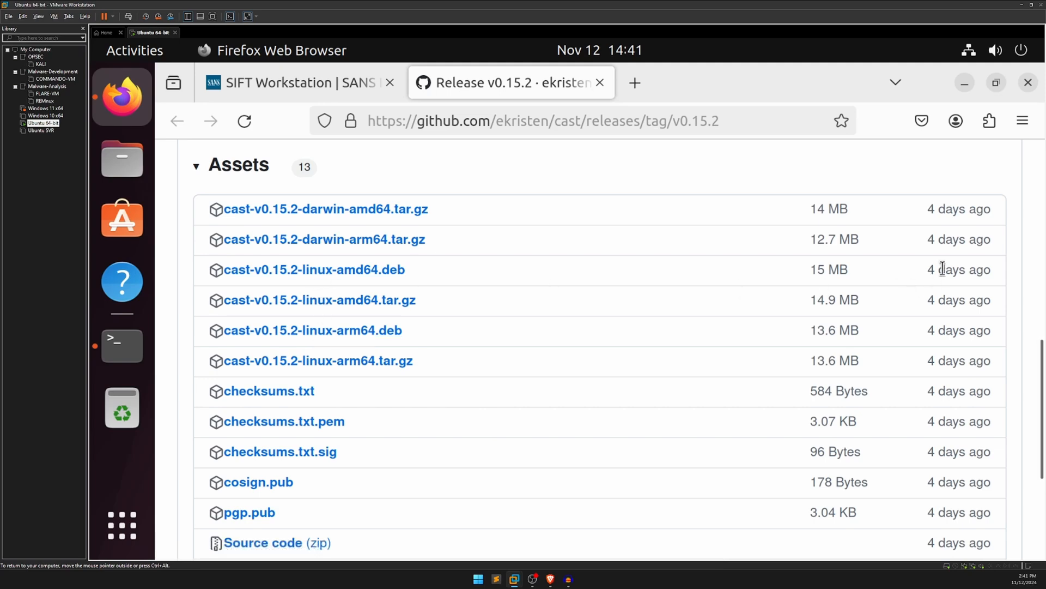
mouse_move(314, 269)
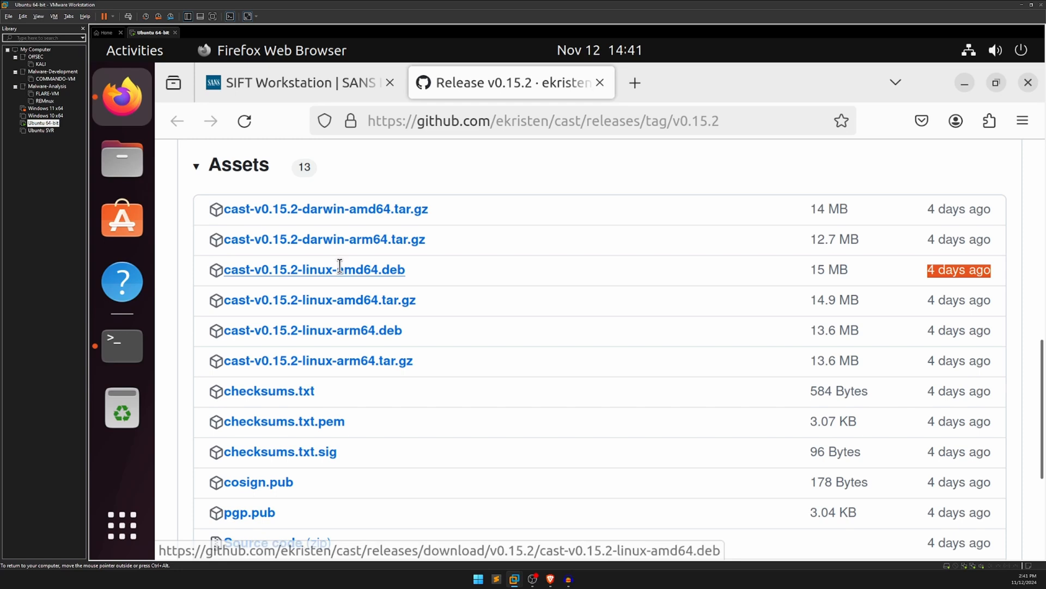
left_click(314, 269)
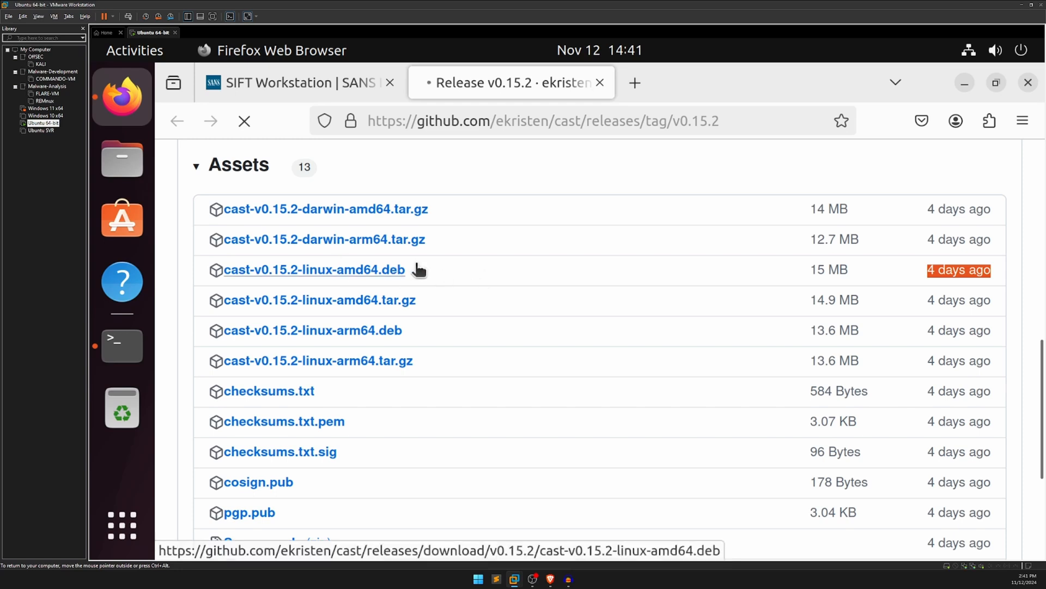
left_click(314, 270)
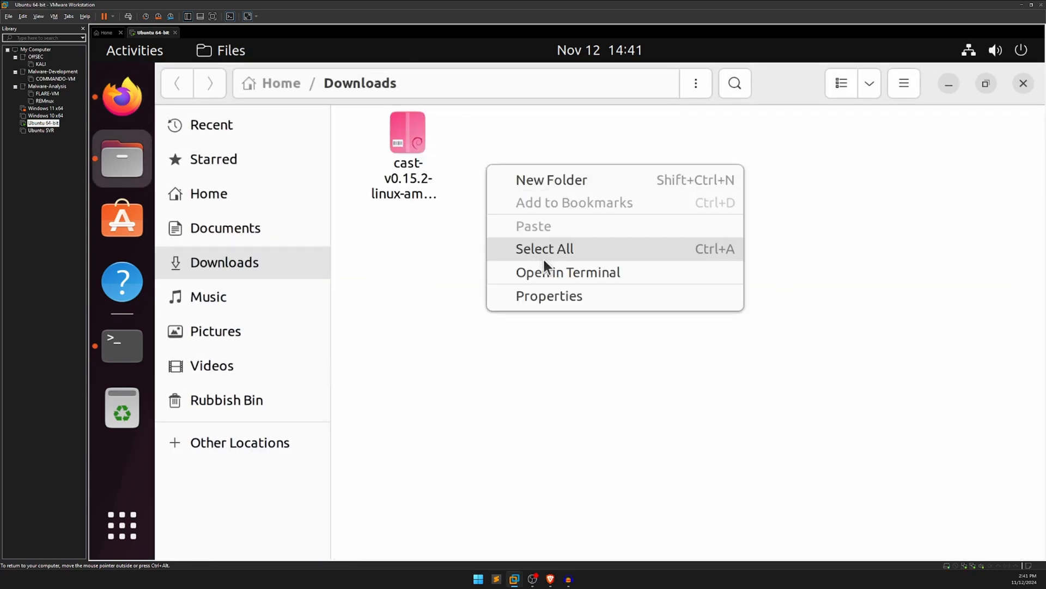
Open a terminal in Downloads after rereading the cast binary install step on the SANS page
left_click(567, 272)
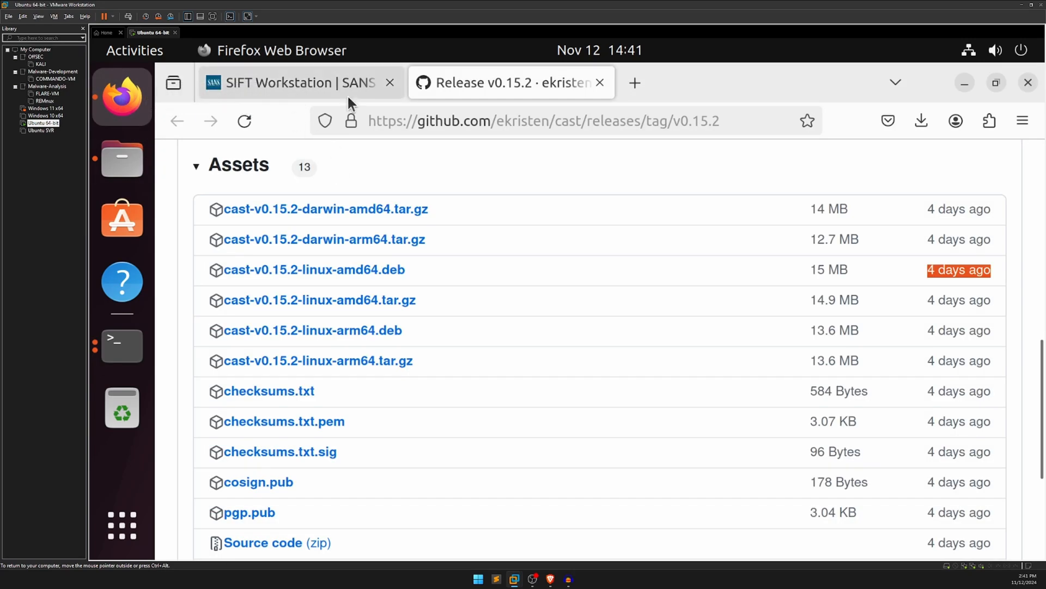
left_click(300, 83)
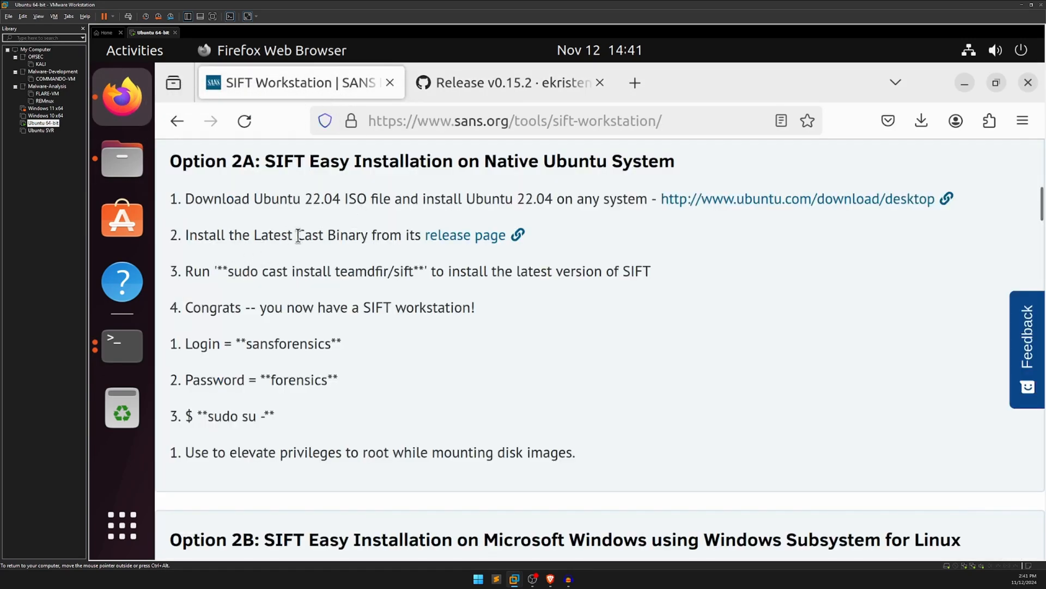
left_click_drag(185, 235, 310, 234)
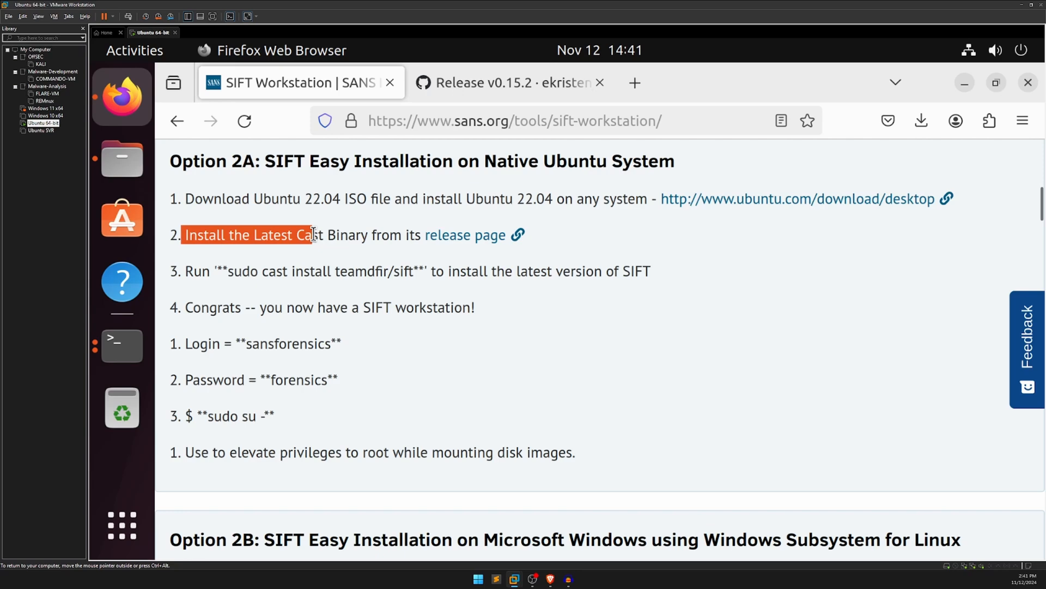
left_click(122, 344)
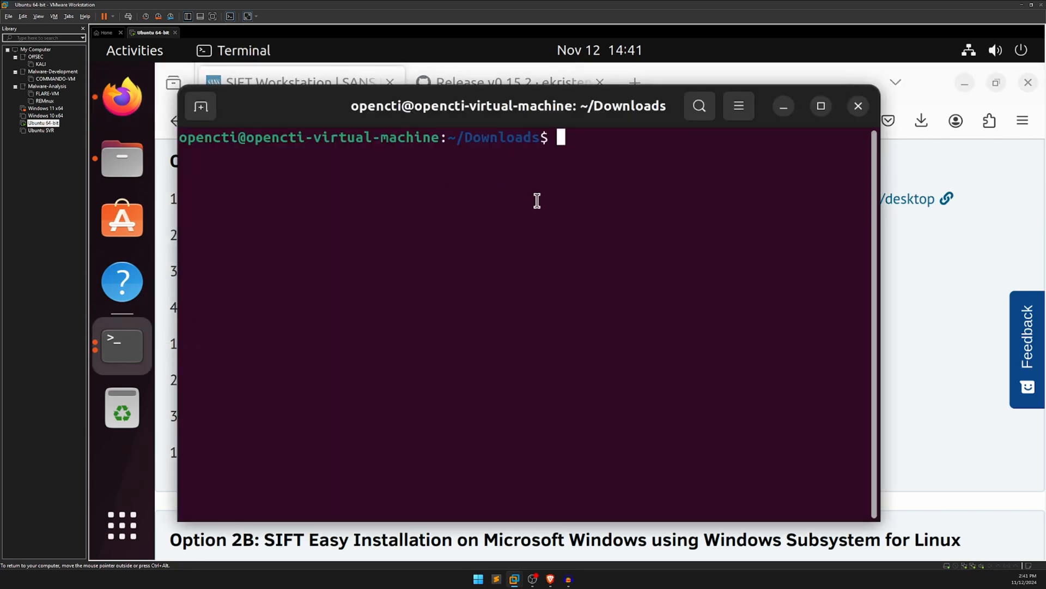
Run sudo dpkg -i cast-v0.15.2-linux-amd64.deb to install the cast package
type("sudo")
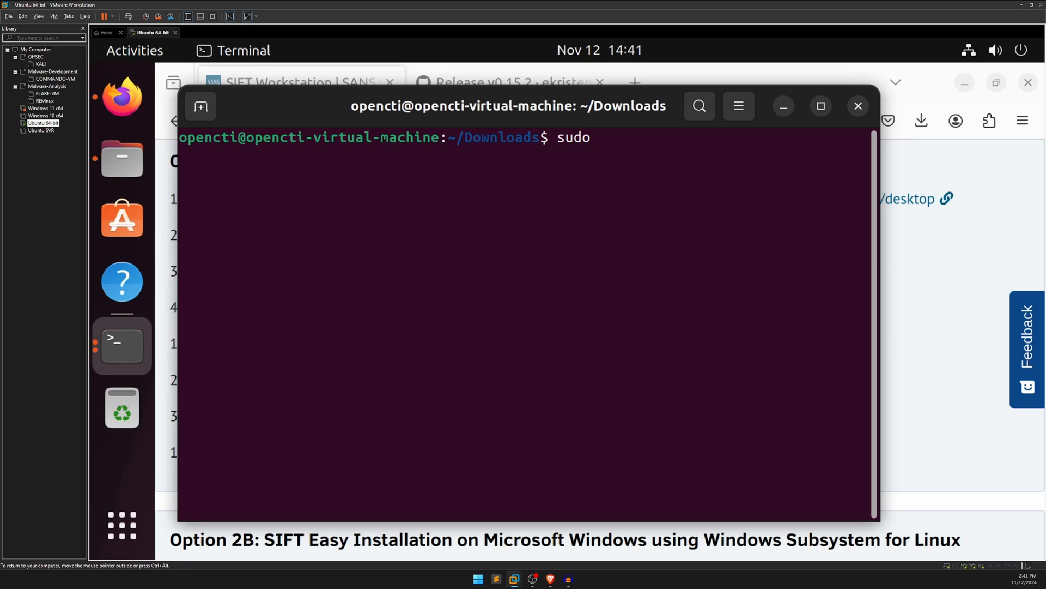
type("dpkg")
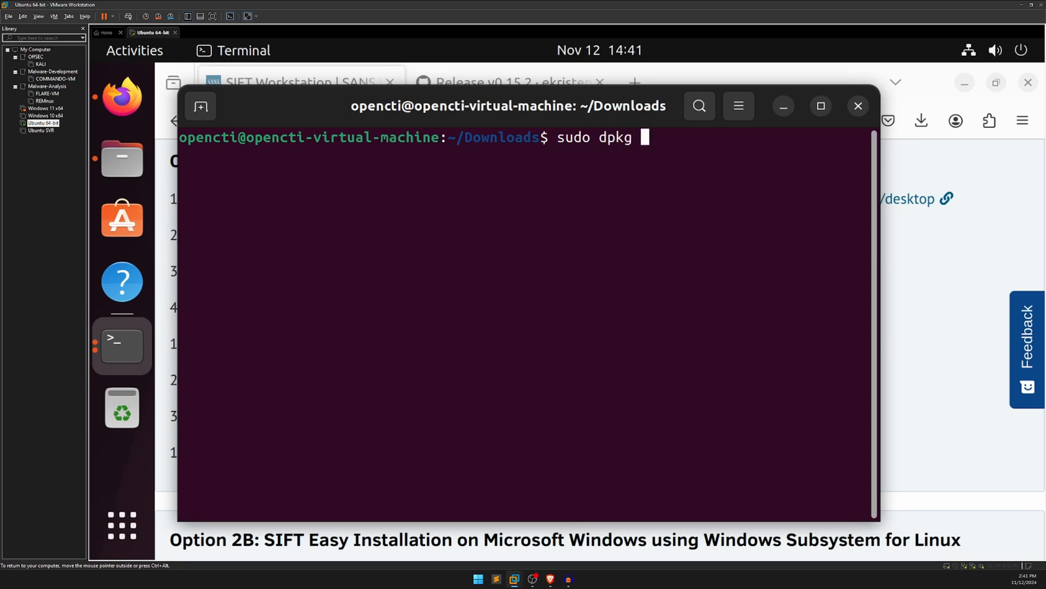
type("-i")
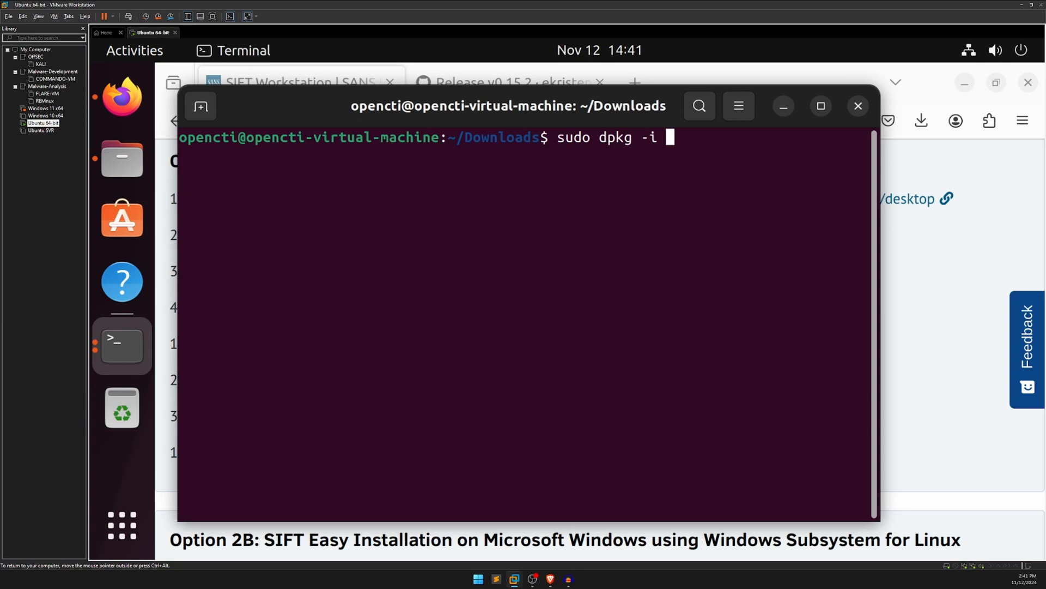
type("cast-v0.15.2-linux-amd64.deb")
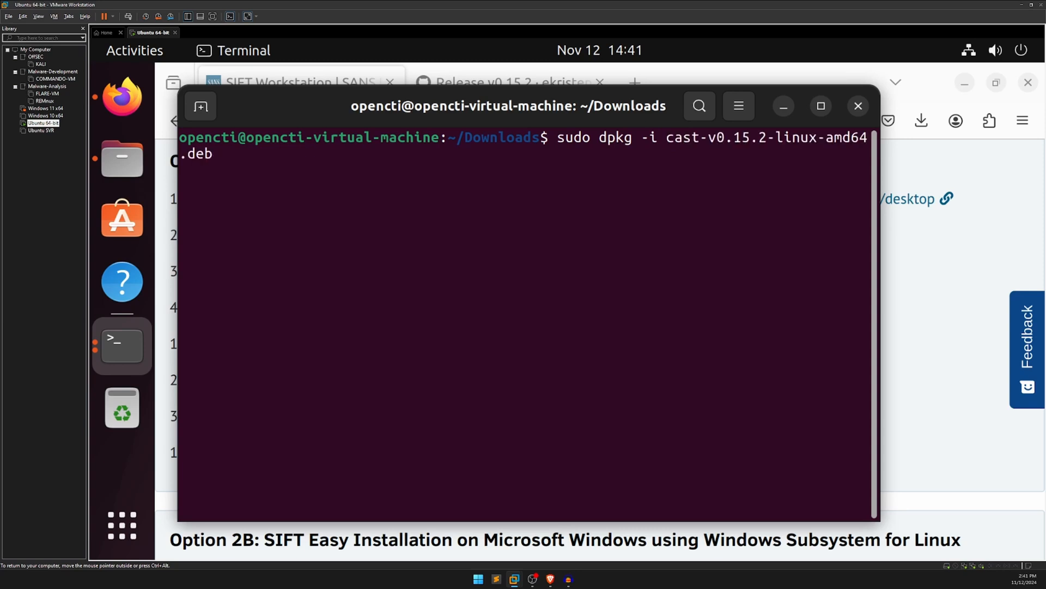
key("Enter")
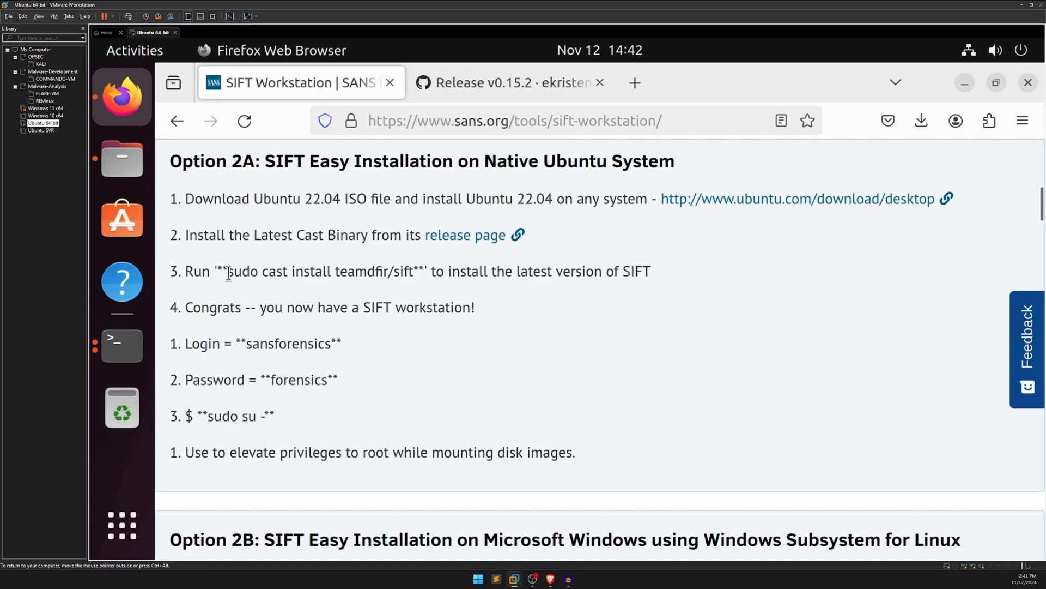
Highlight the SIFT install command on the SANS page, then enter 'sudo cast install teamdfir/sift' in Terminal
left_click_drag(228, 271, 414, 271)
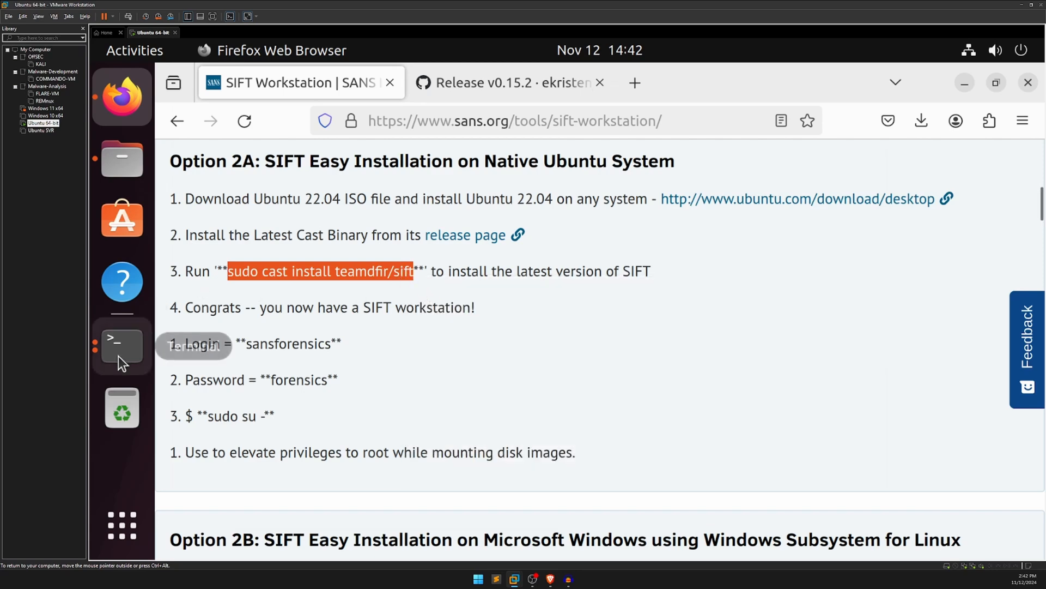
left_click(122, 344)
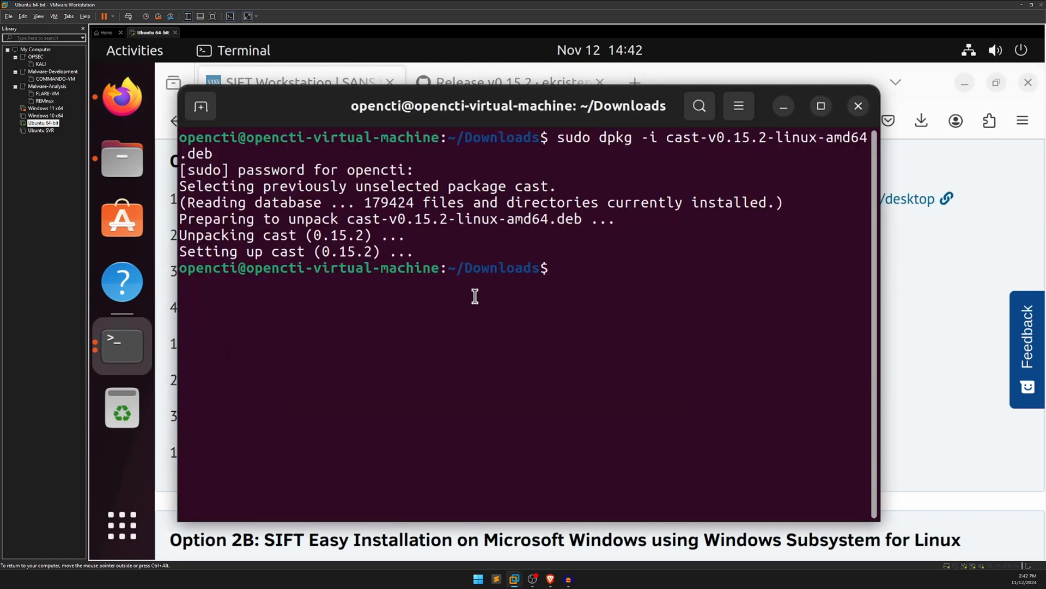
type("sudo cast install teamdfir/sift")
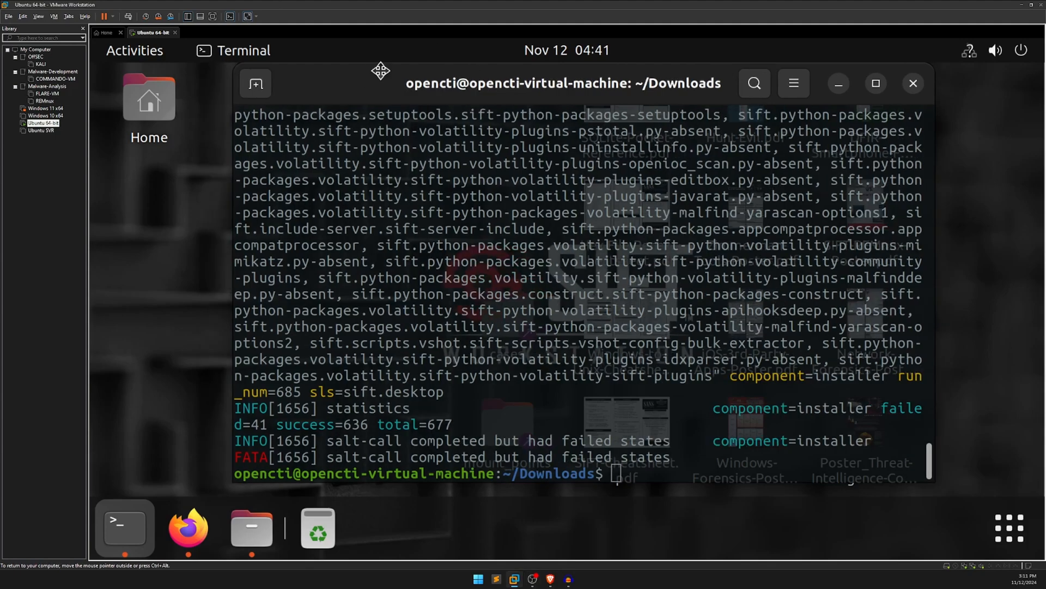
mouse_move(853, 99)
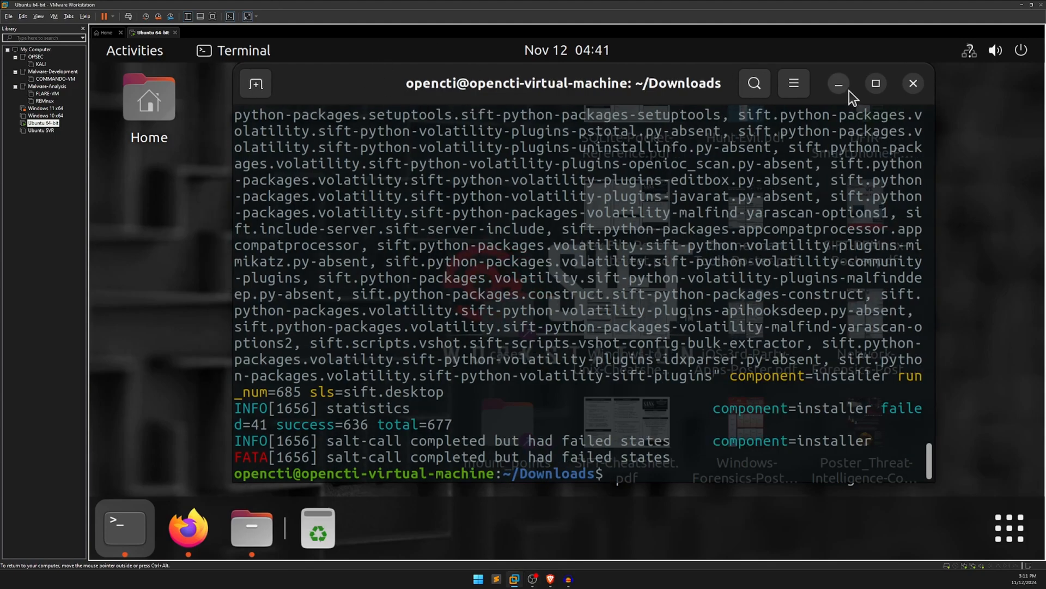
Minimize Terminal to reveal the SIFT desktop cheat sheets, then bring Firefox back
left_click(838, 84)
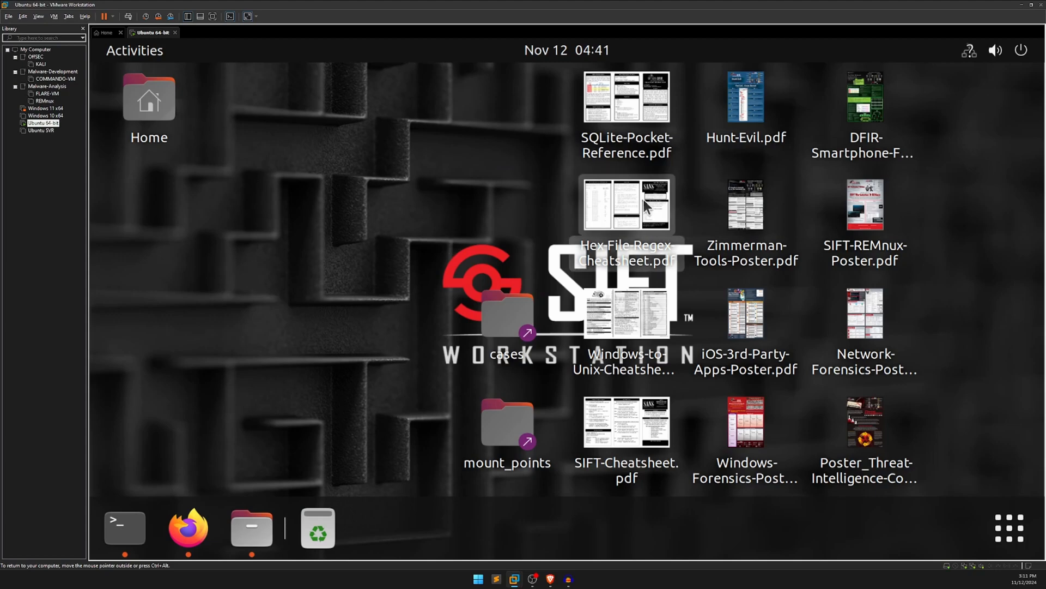
mouse_move(124, 528)
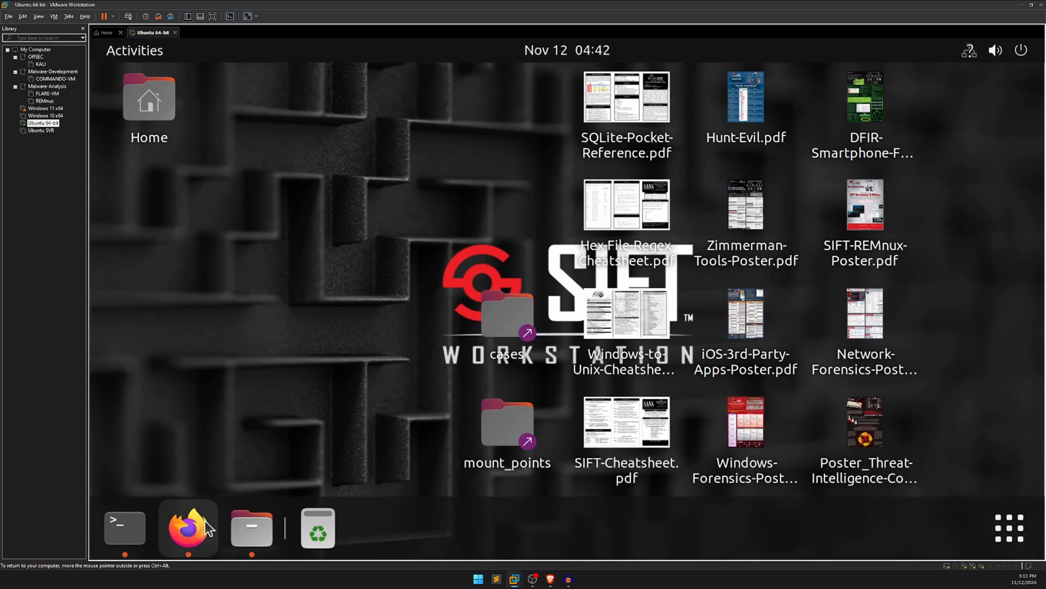
left_click(187, 528)
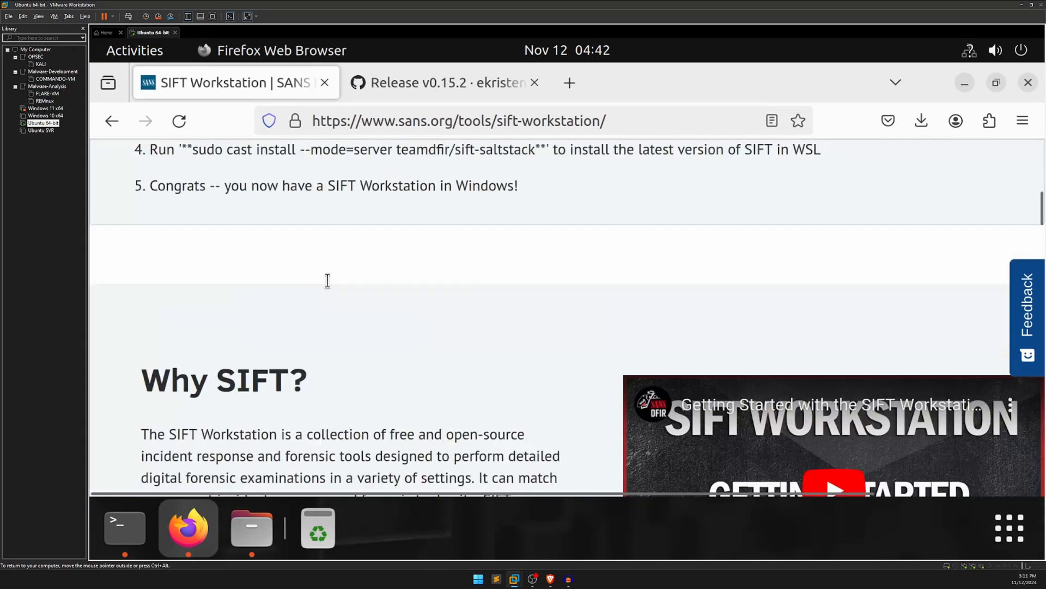